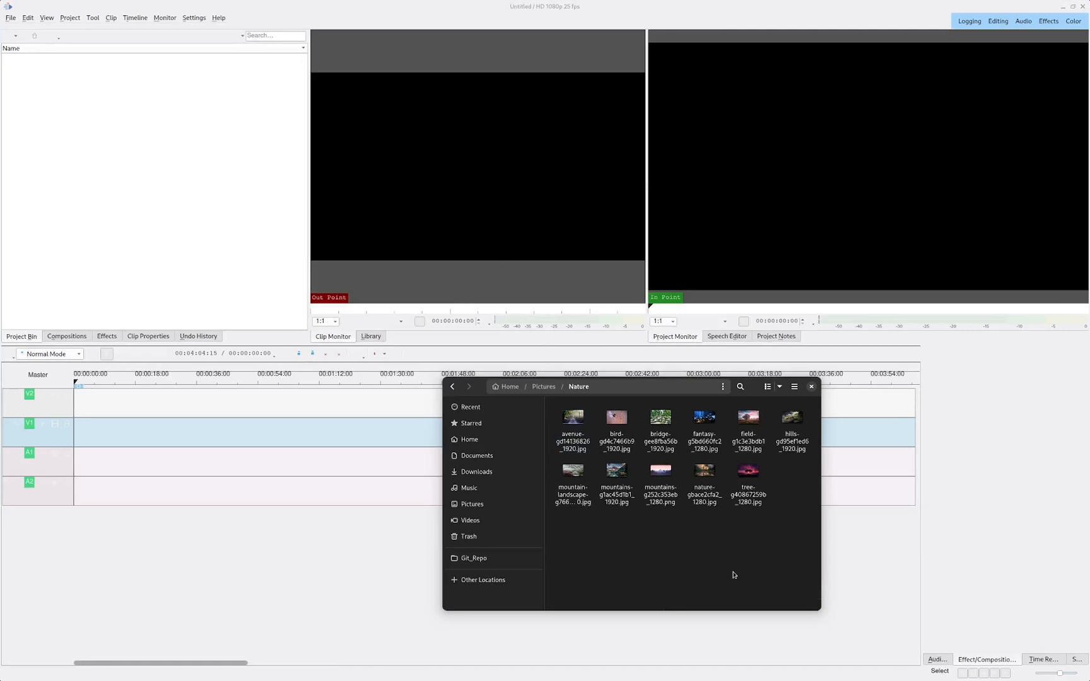
pyautogui.moveTo(709, 567)
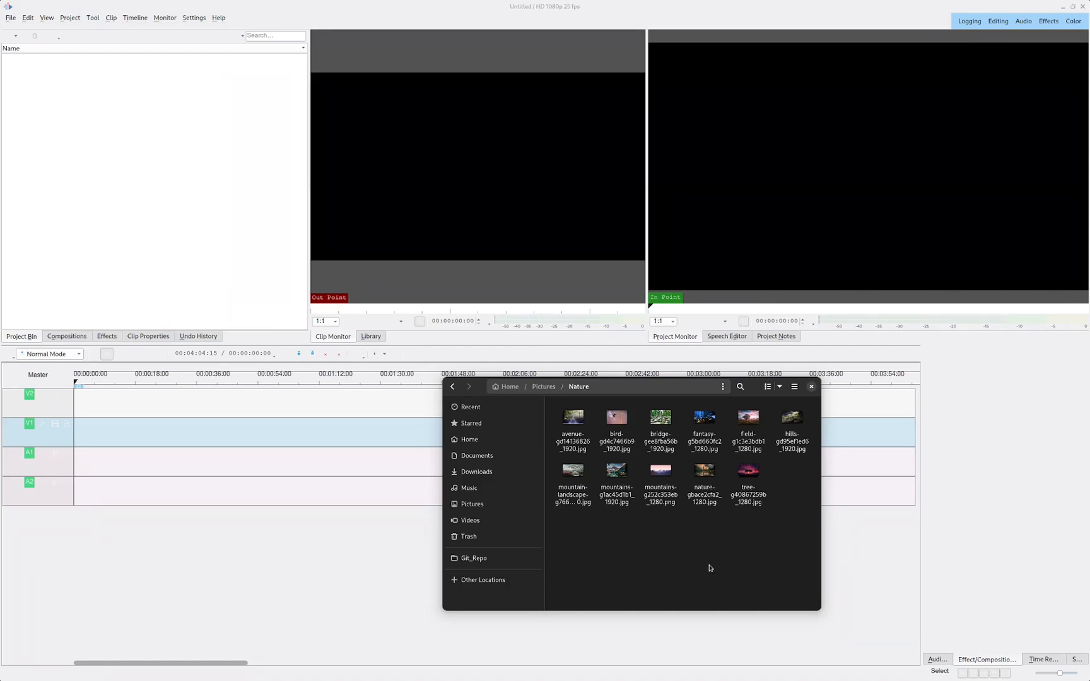
pyautogui.moveTo(795, 501)
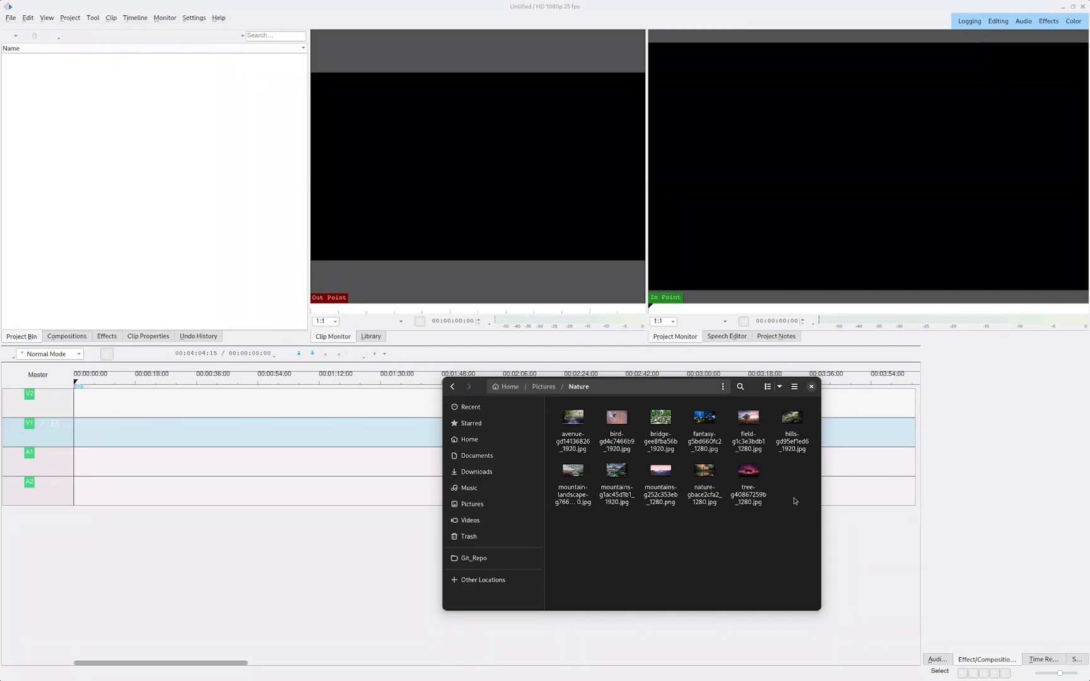
# Step: Preview the avenue image in Image Viewer and close it again
pyautogui.rightClick(571, 423)
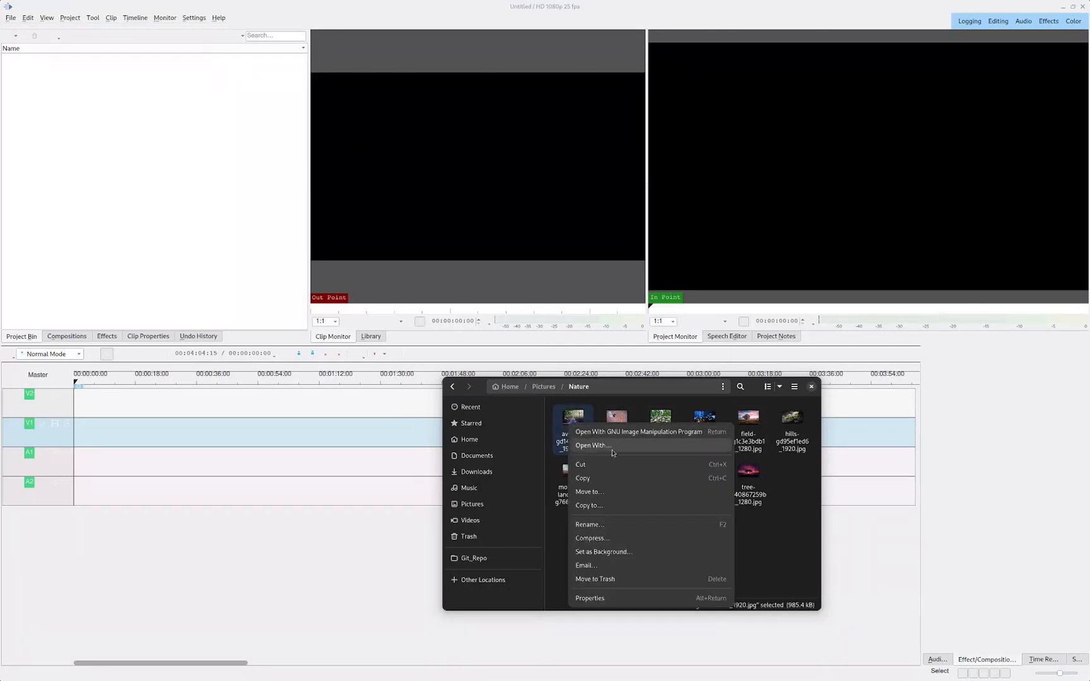
pyautogui.click(592, 445)
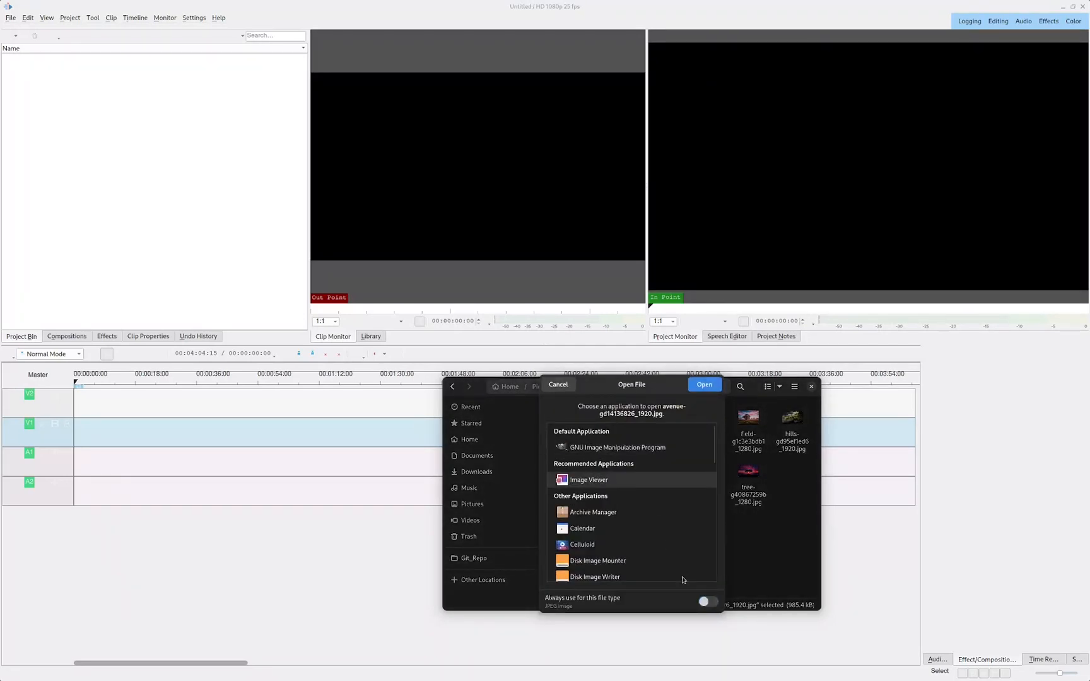
pyautogui.click(704, 385)
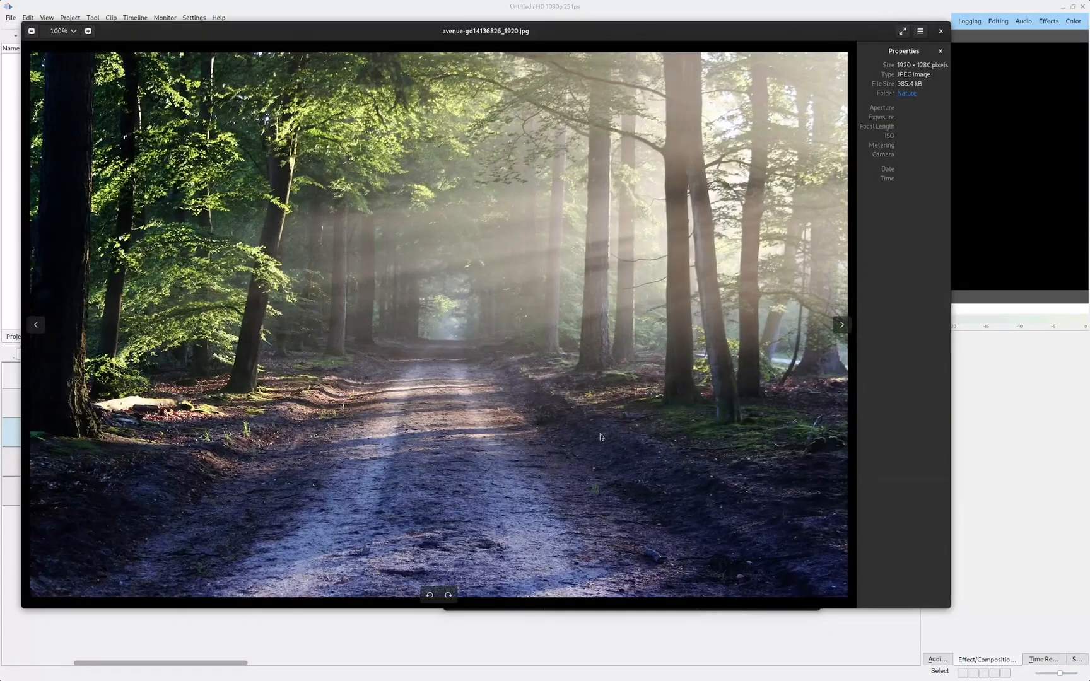
pyautogui.click(841, 325)
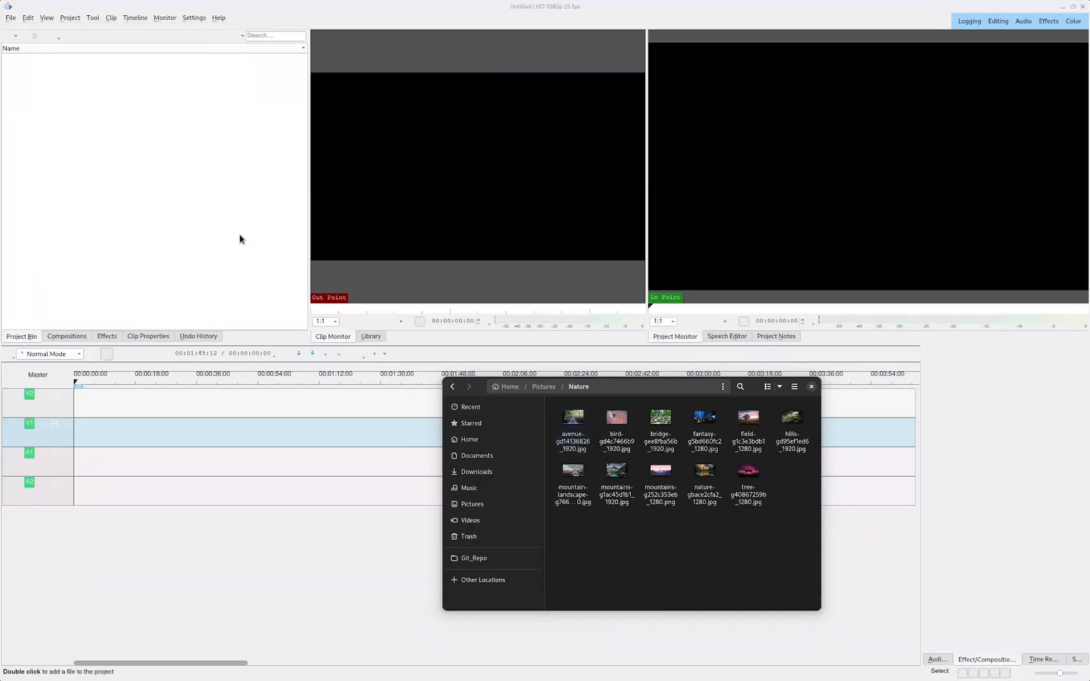
# Step: Start a new project with the HD 1080p profile
pyautogui.click(11, 18)
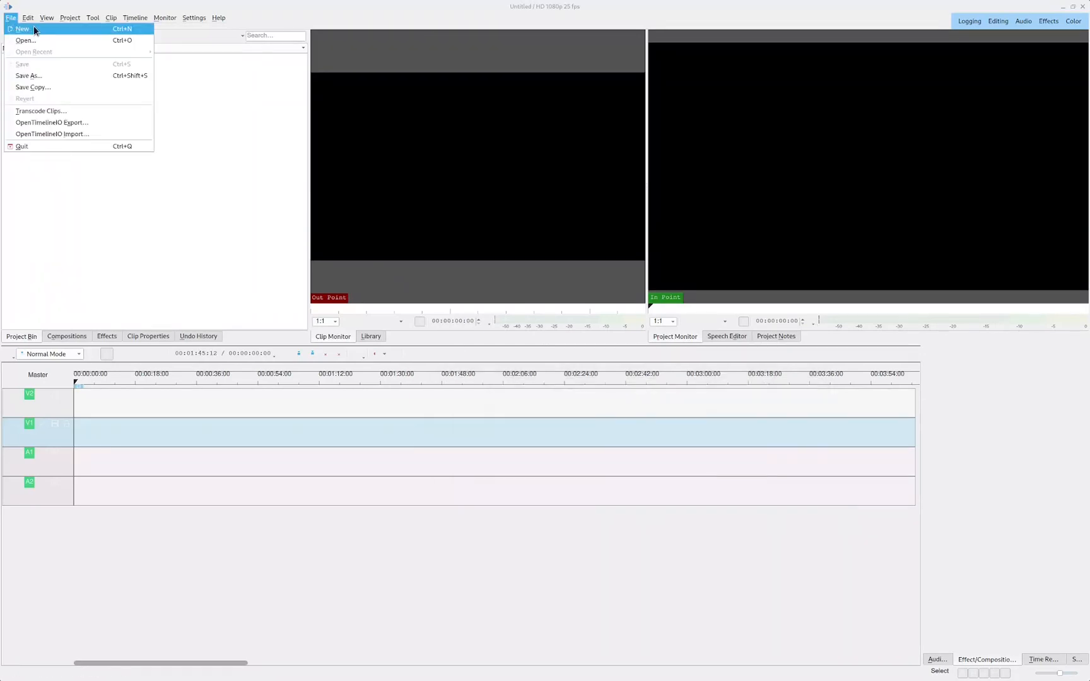
pyautogui.click(23, 29)
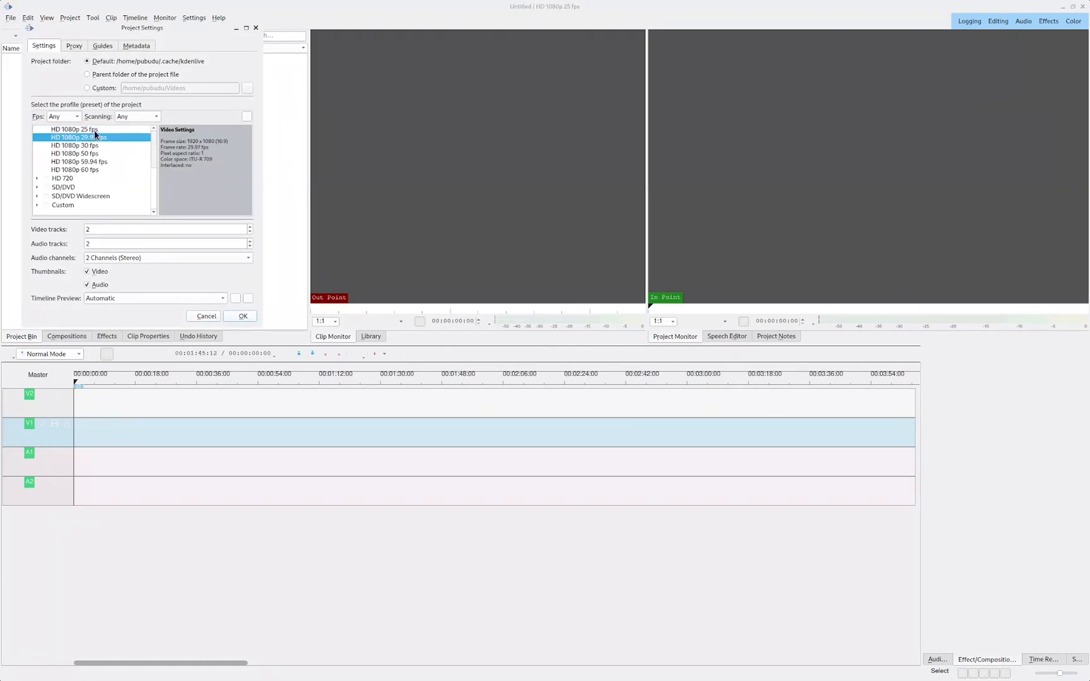
pyautogui.click(73, 129)
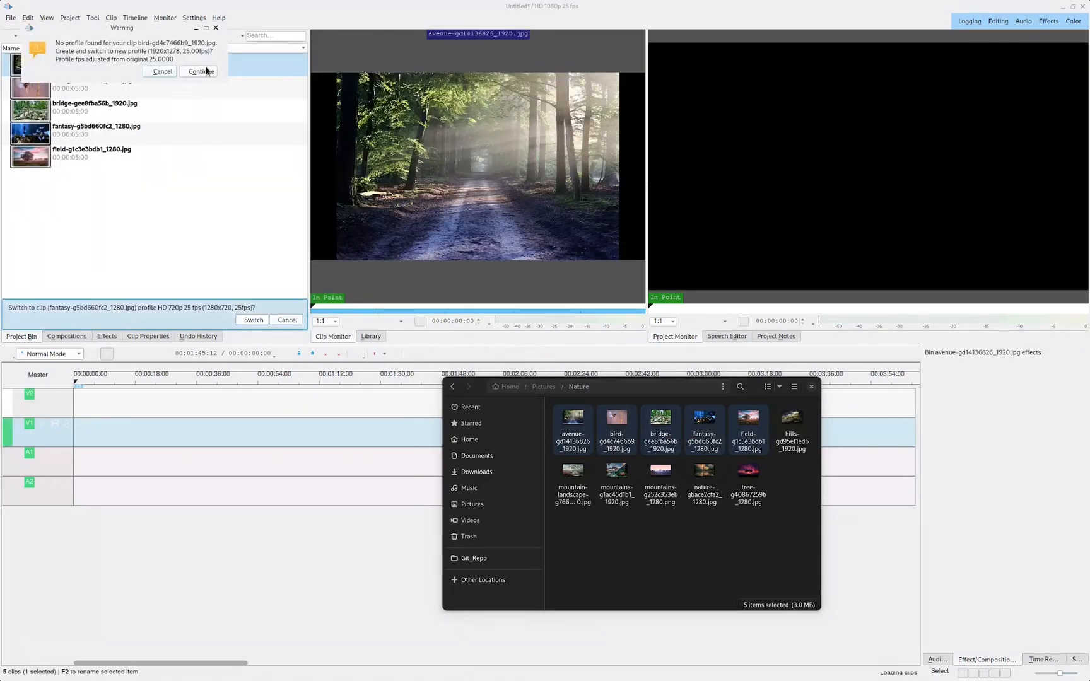
# Step: Keep the HD 1080p profile through the bird and avenue warnings, then select the avenue clip
pyautogui.click(201, 70)
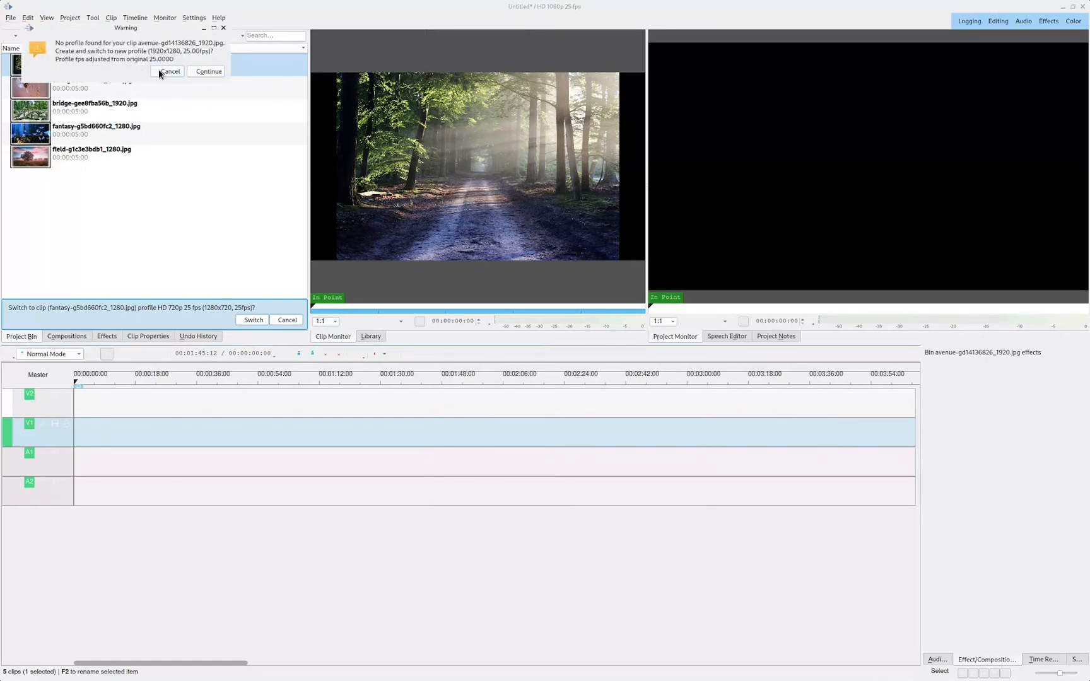
pyautogui.click(168, 72)
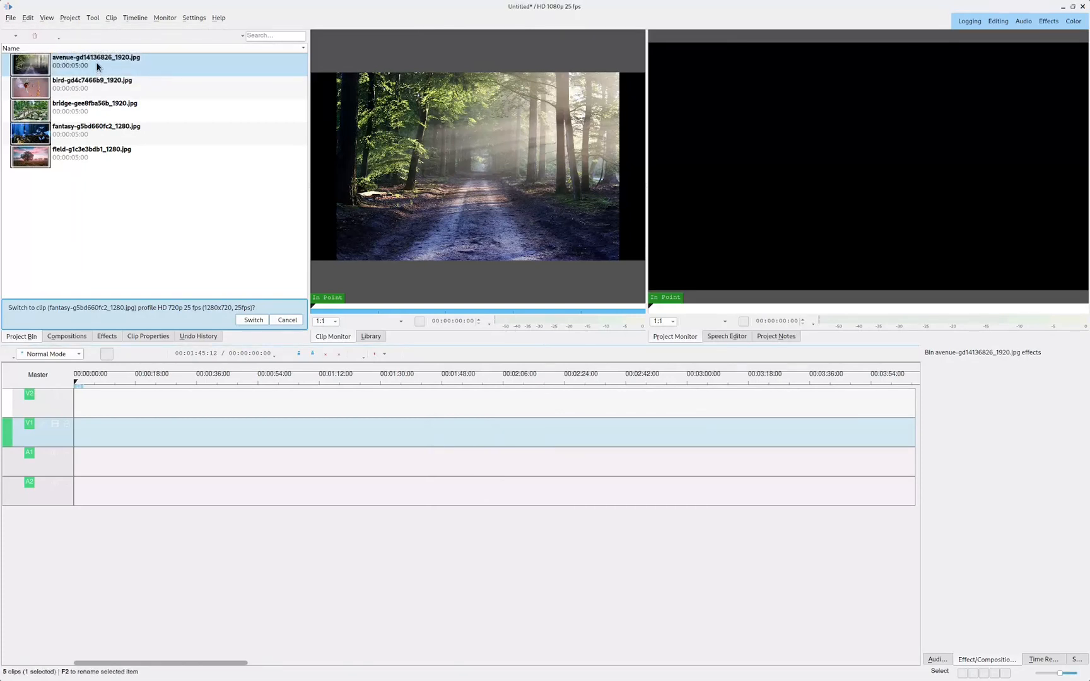
pyautogui.click(95, 61)
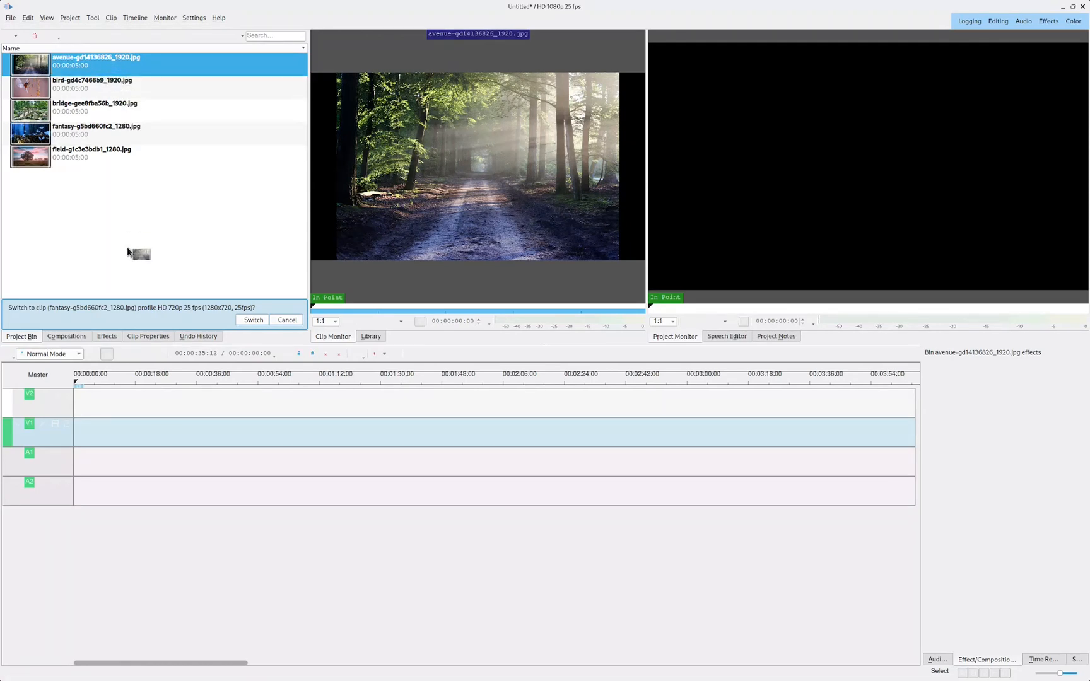
# Step: Place the avenue image on V1 and select the bird clip on the timeline
pyautogui.moveTo(137, 253); pyautogui.dragTo(92, 432)
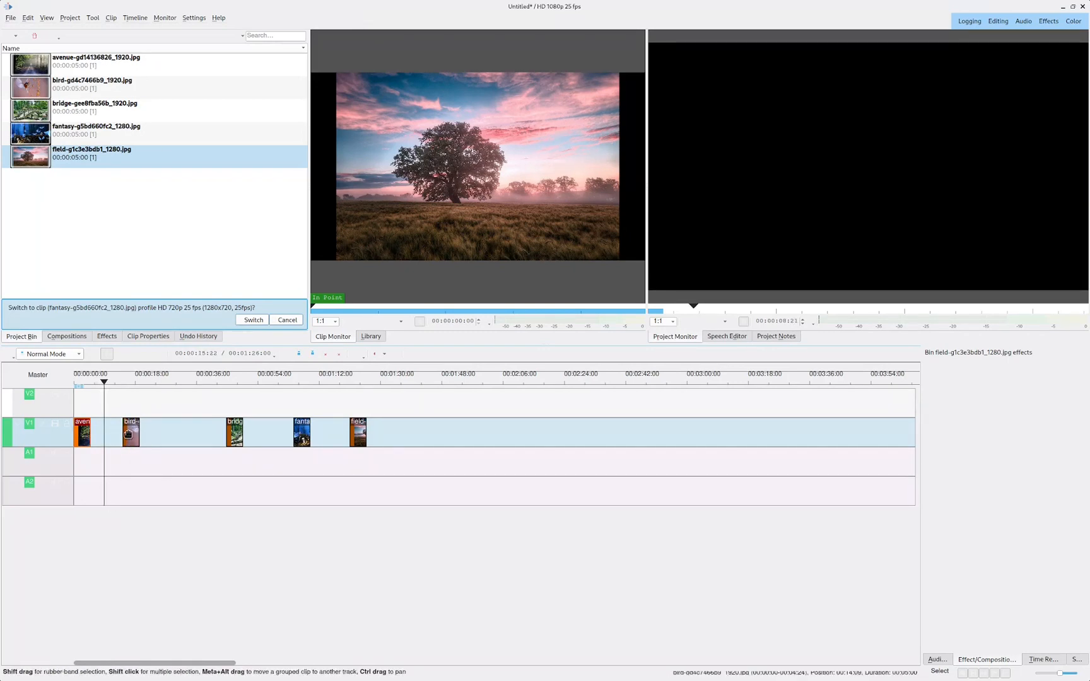
pyautogui.click(132, 432)
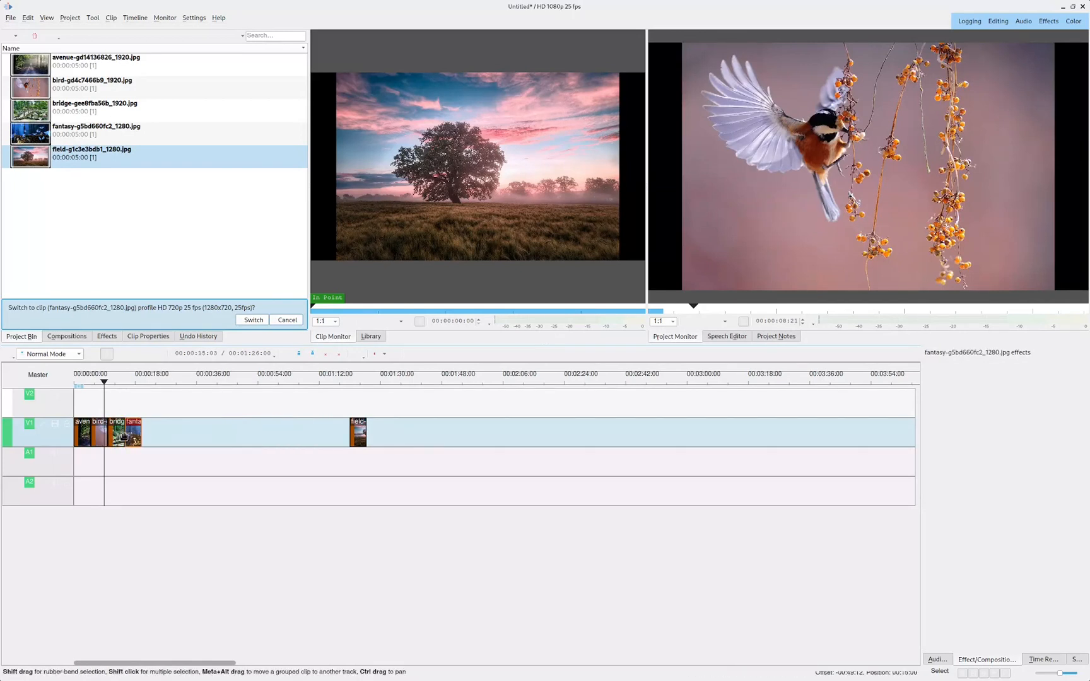
# Step: Move the field clip left so it sits right after the fantasy clip
pyautogui.moveTo(358, 431); pyautogui.dragTo(167, 432)
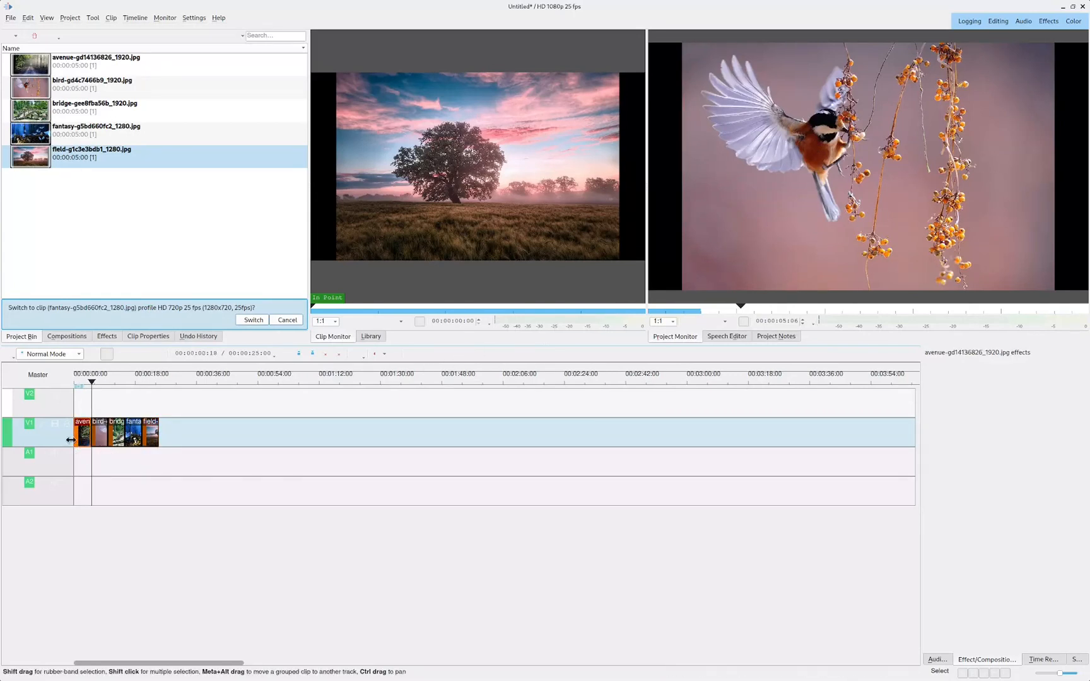
# Step: Bring up Edit Duration for the avenue clip and move the box aside
pyautogui.rightClick(80, 432)
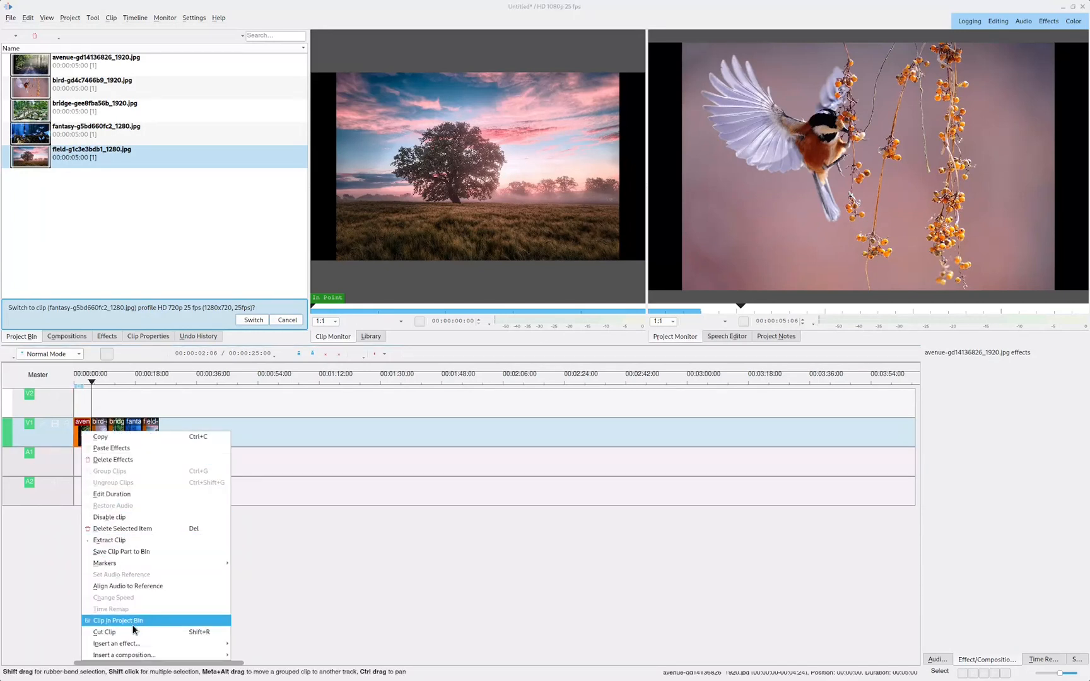
pyautogui.moveTo(123, 654)
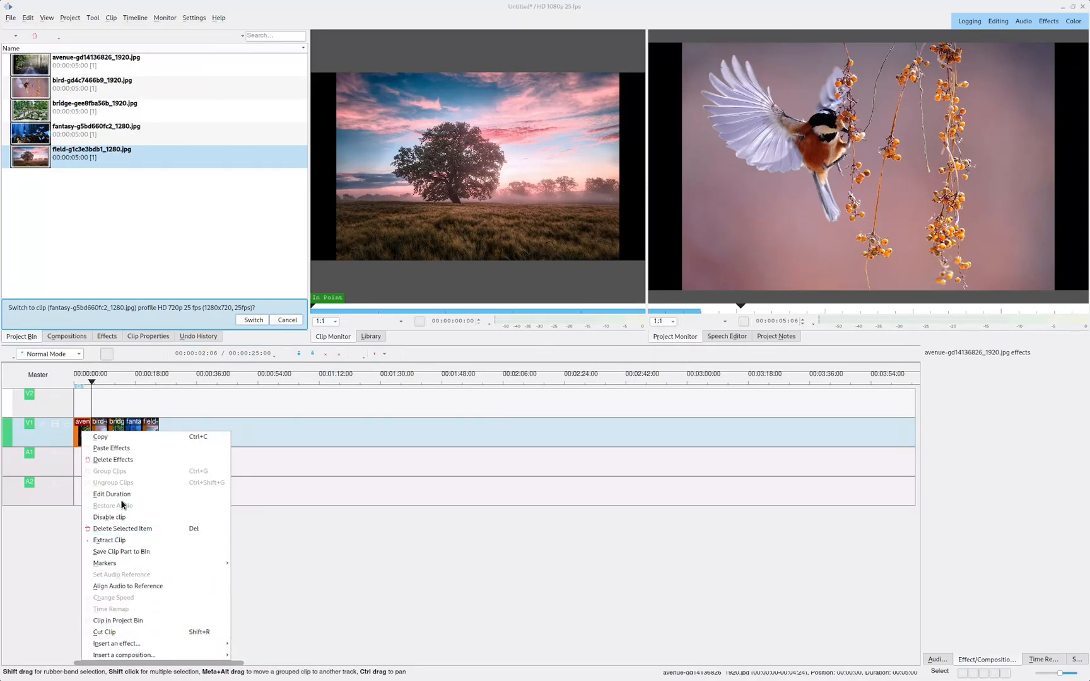
pyautogui.click(111, 493)
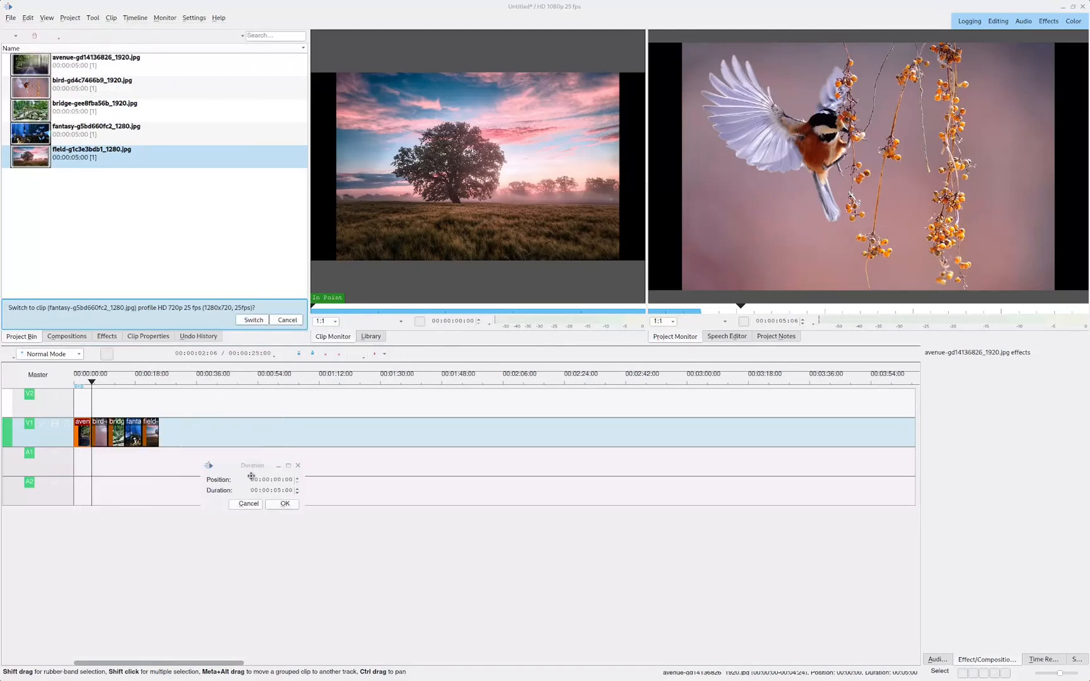
pyautogui.moveTo(252, 465); pyautogui.dragTo(394, 522)
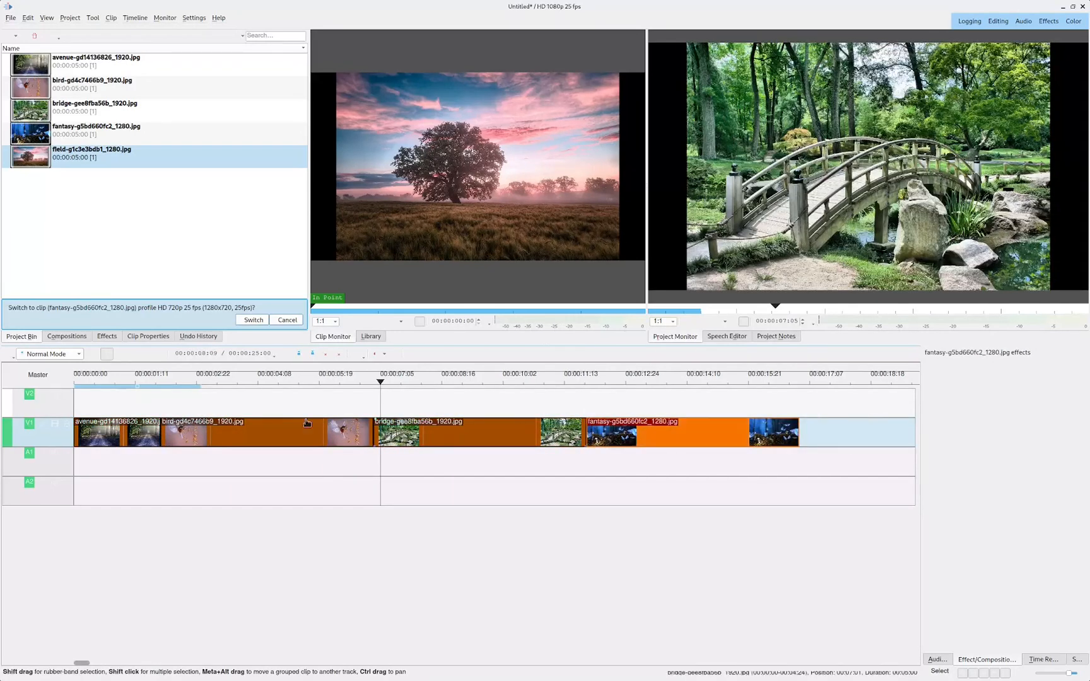
# Step: Set the bird clip's duration to about two seconds and butt the bridge clip against it
pyautogui.rightClick(264, 431)
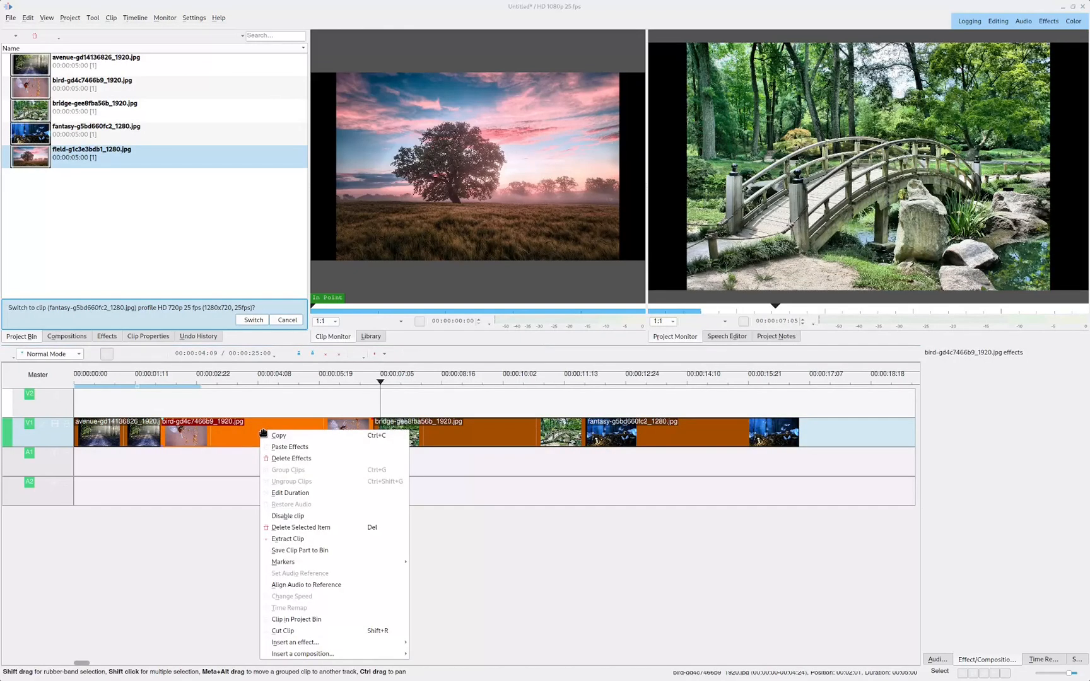
pyautogui.click(290, 492)
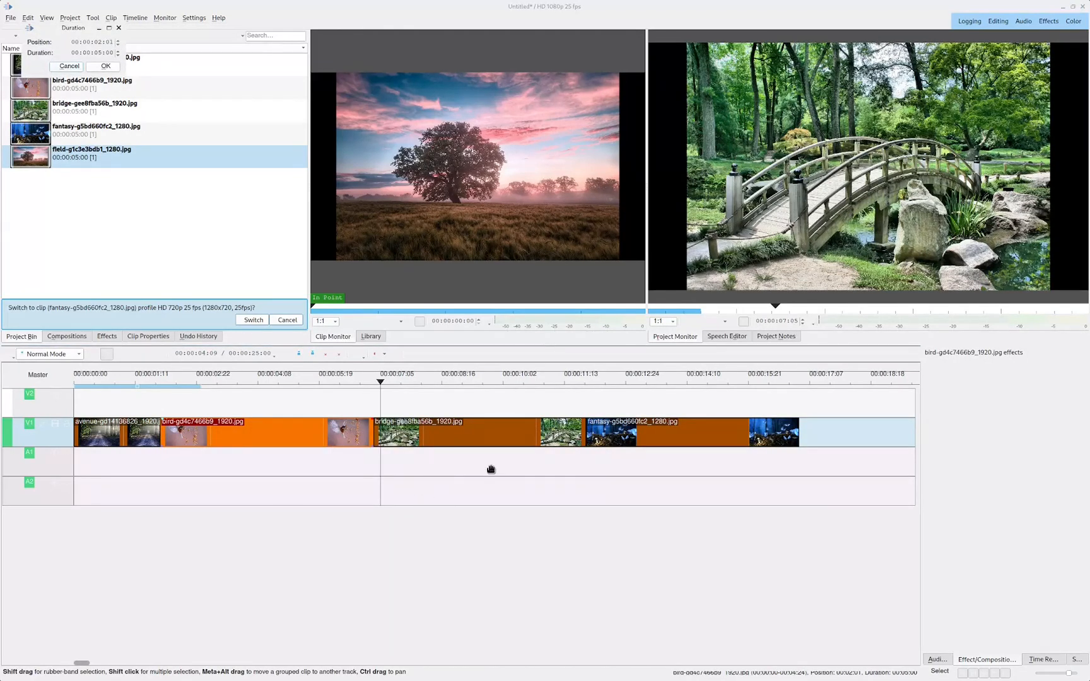
pyautogui.moveTo(60, 36)
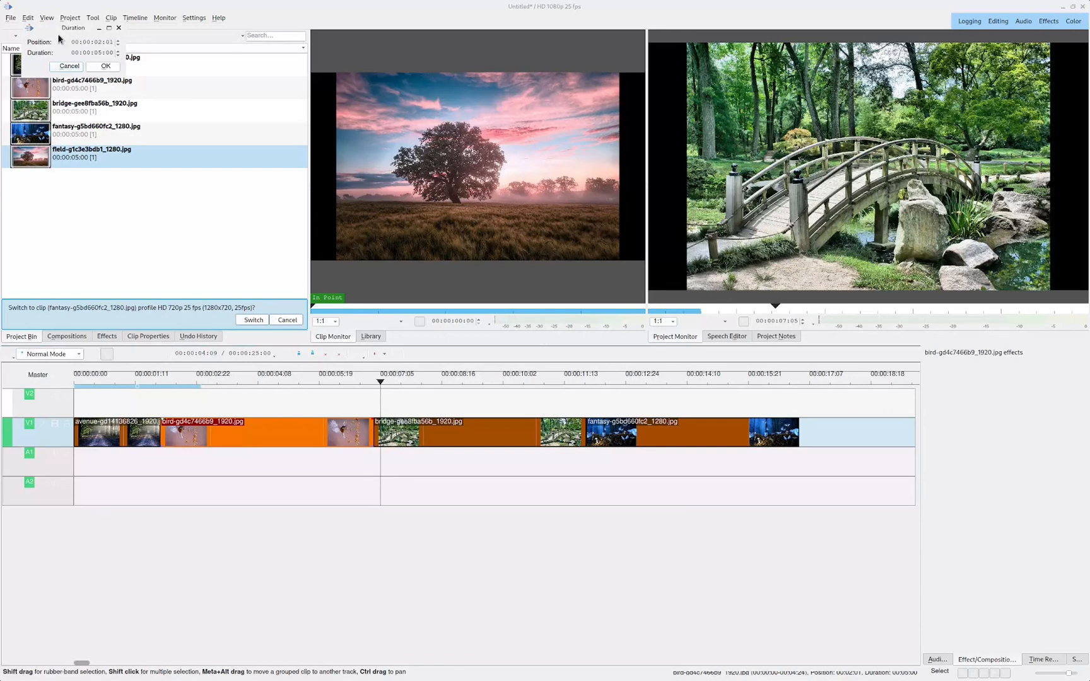
pyautogui.moveTo(72, 27); pyautogui.dragTo(392, 507)
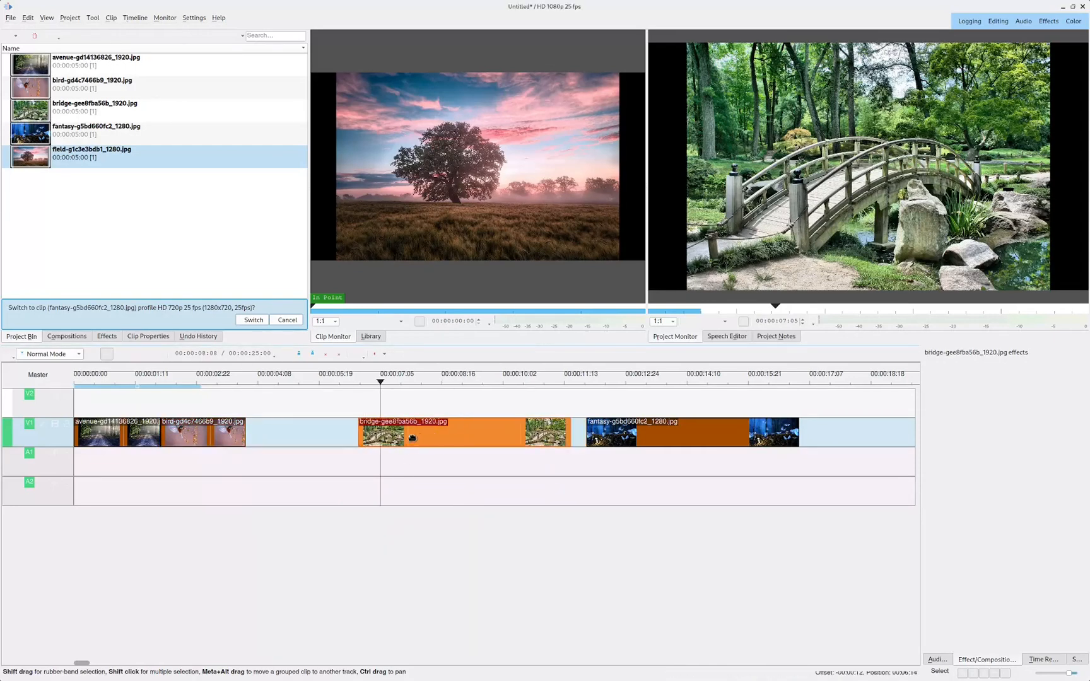
pyautogui.moveTo(410, 432); pyautogui.dragTo(291, 433)
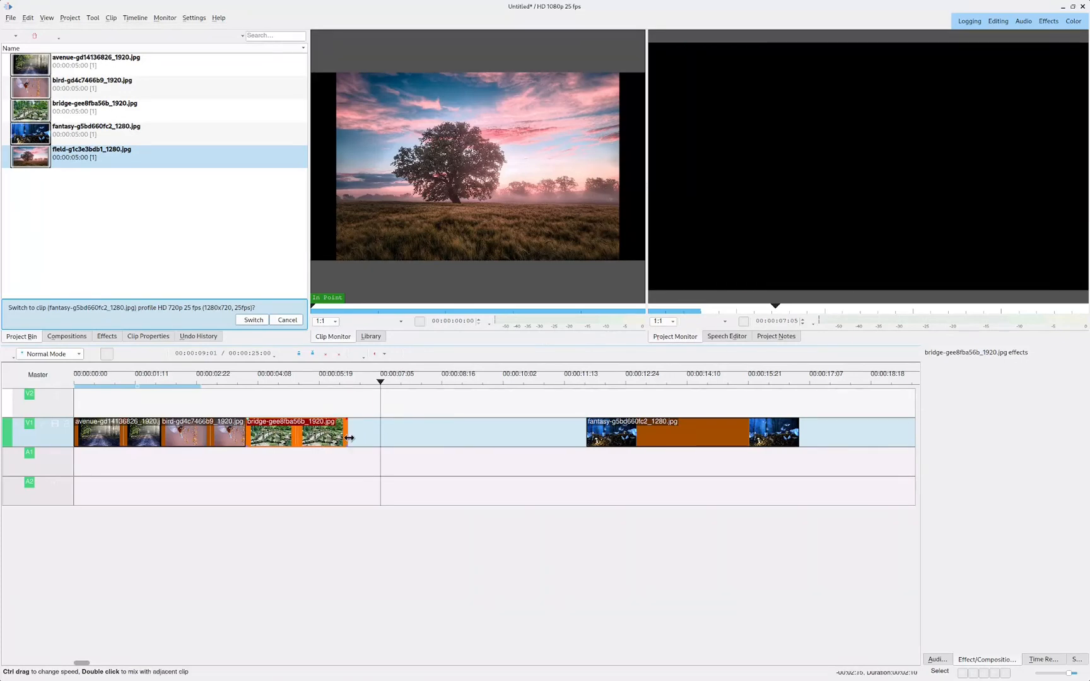
# Step: Trim the bridge clip's end and set its duration to about two seconds
pyautogui.moveTo(351, 432); pyautogui.dragTo(309, 433)
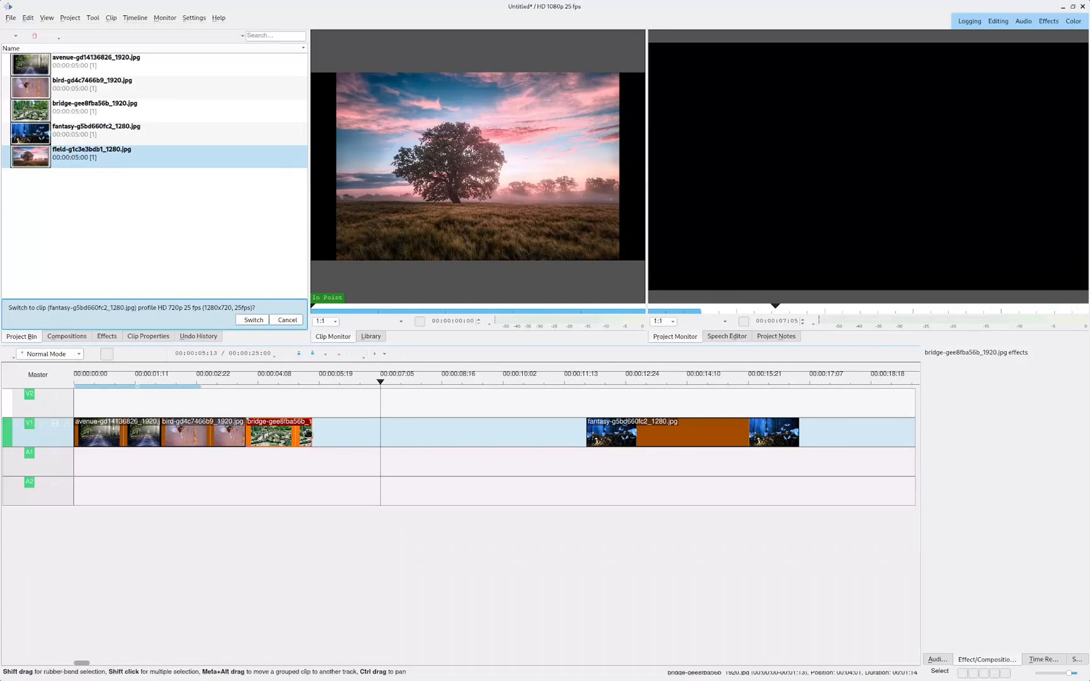
pyautogui.rightClick(278, 432)
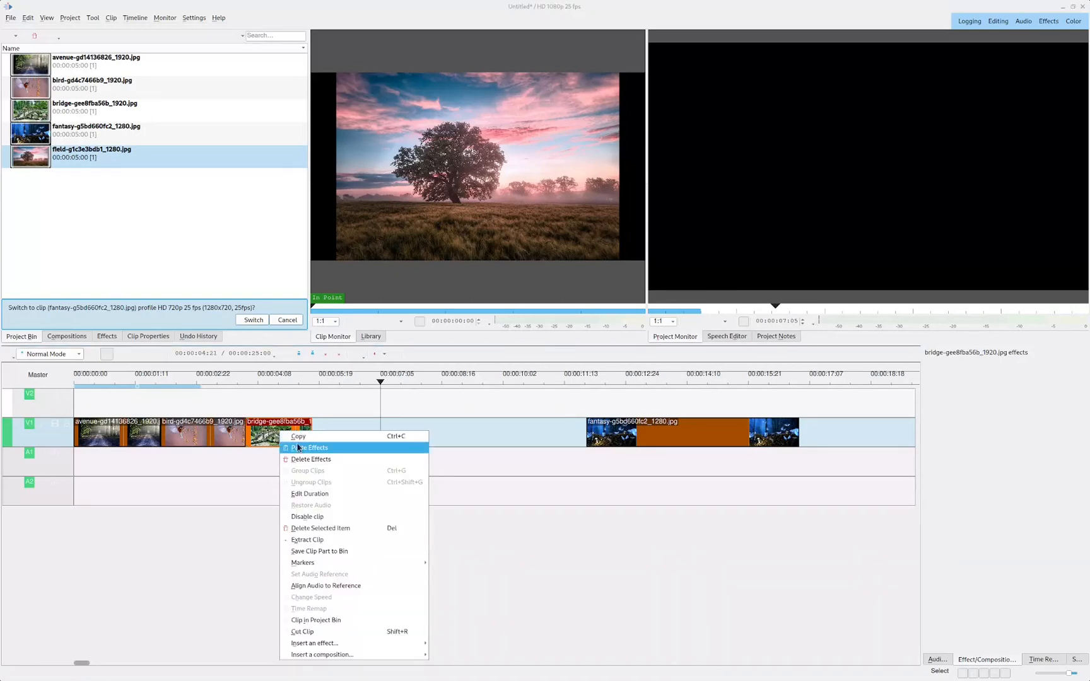
pyautogui.click(310, 493)
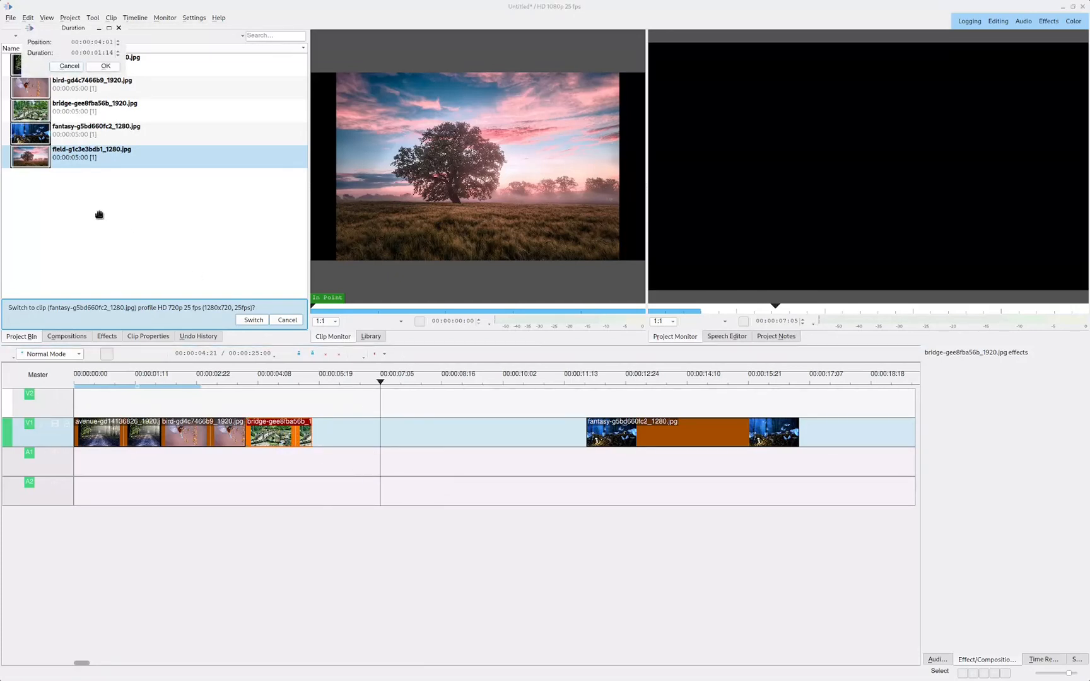
pyautogui.moveTo(72, 27); pyautogui.dragTo(419, 556)
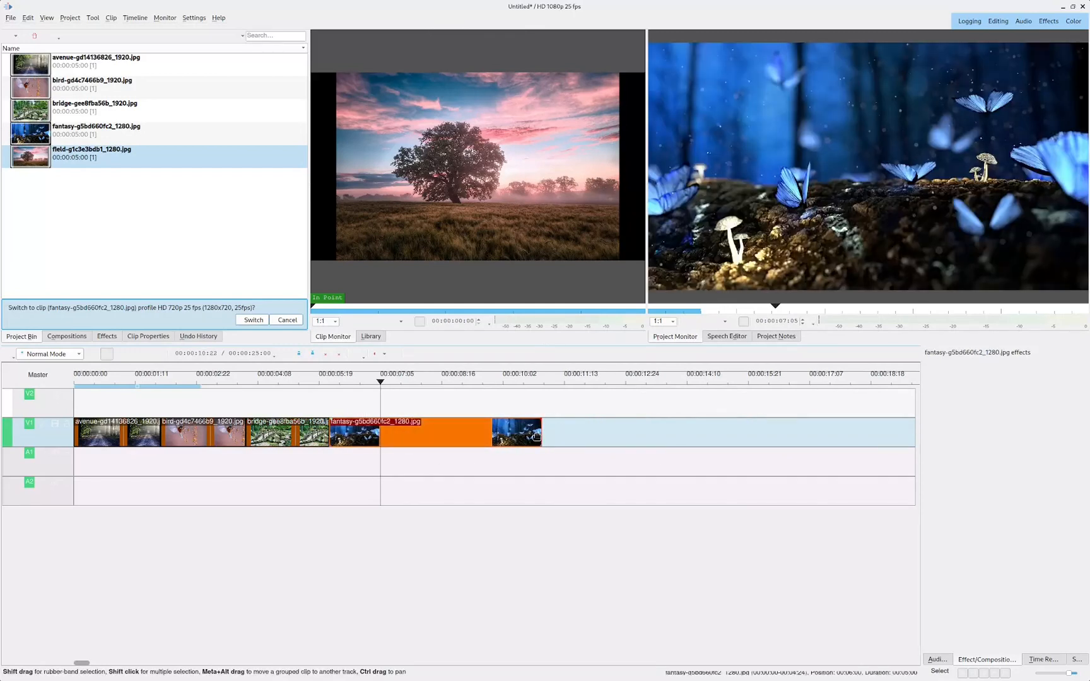
pyautogui.moveTo(542, 431)
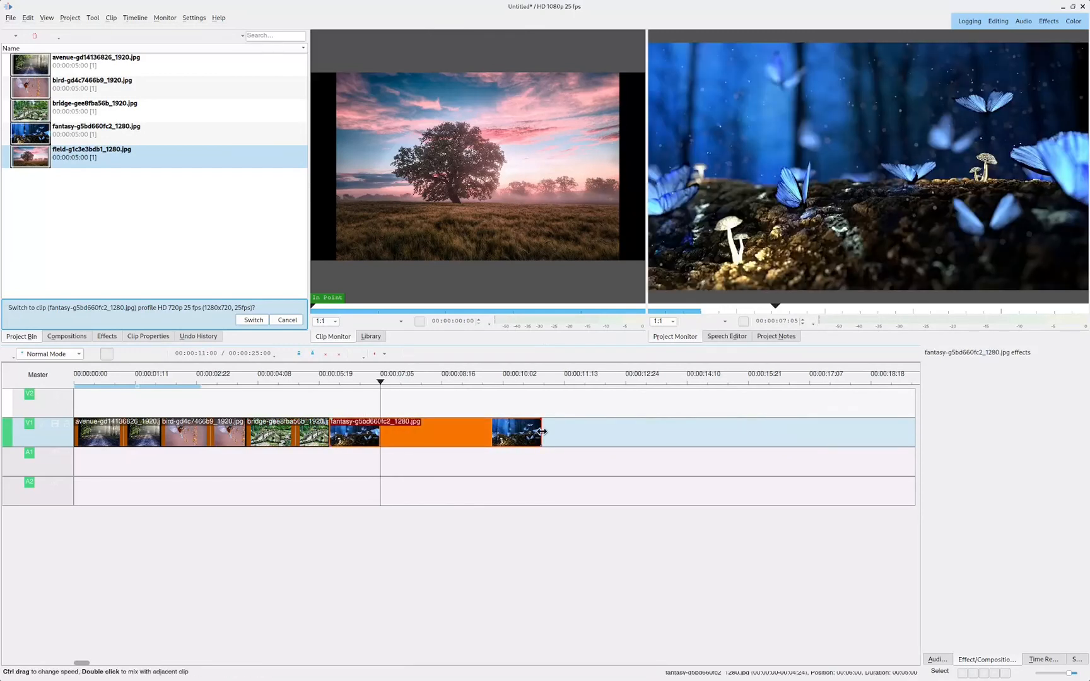
# Step: Trim the fantasy clip's right edge to about two seconds
pyautogui.moveTo(539, 432); pyautogui.dragTo(417, 432)
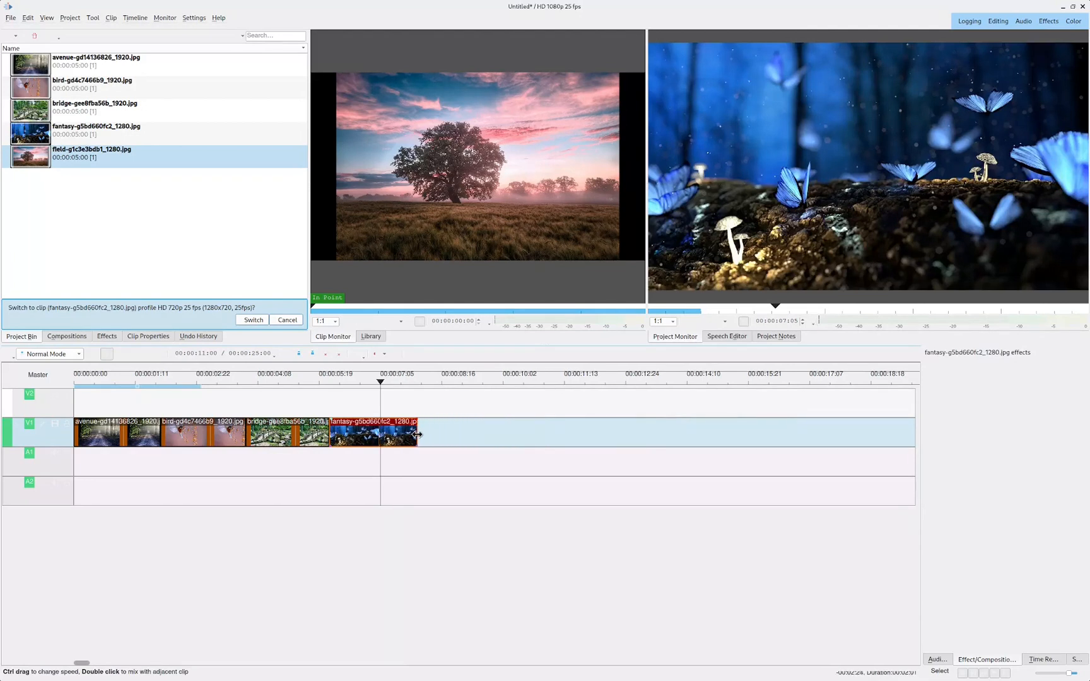